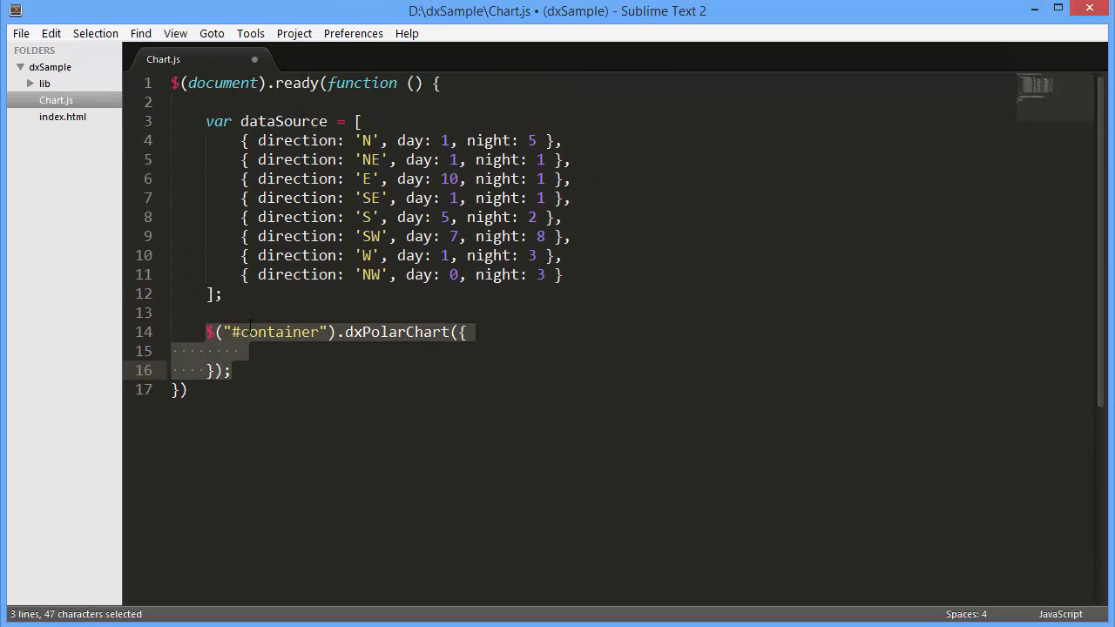
{"action": "type", "text": "dataSource: dataSource,"}
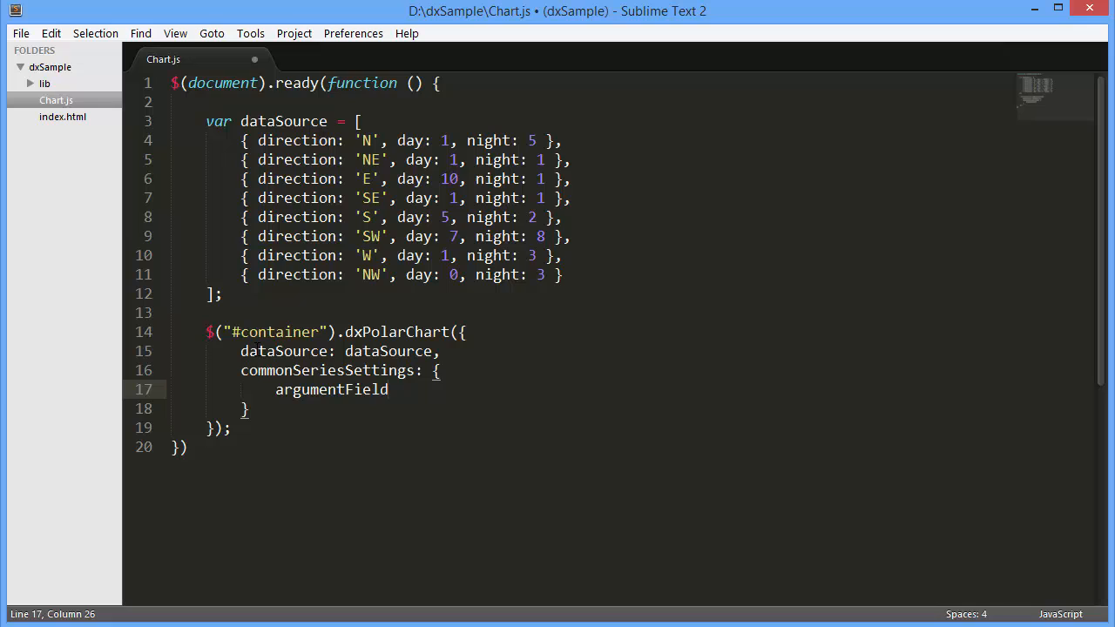